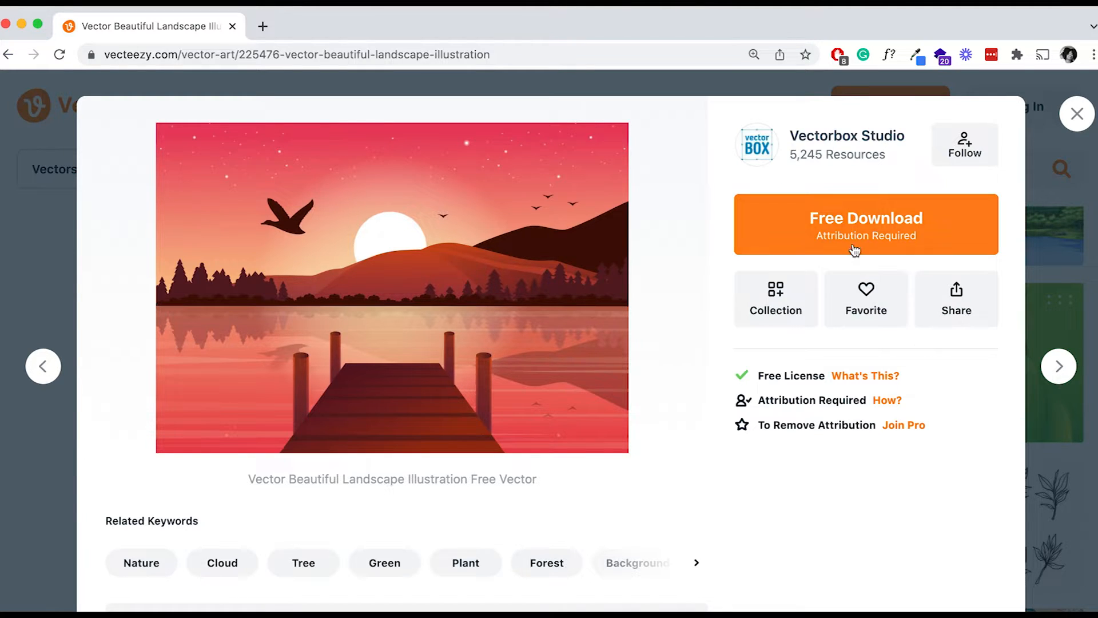
Download the Vecteezy sunset lake landscape under the free attribution-required license and check Downloads.
{"action": "left_click", "coordinate": [865, 224]}
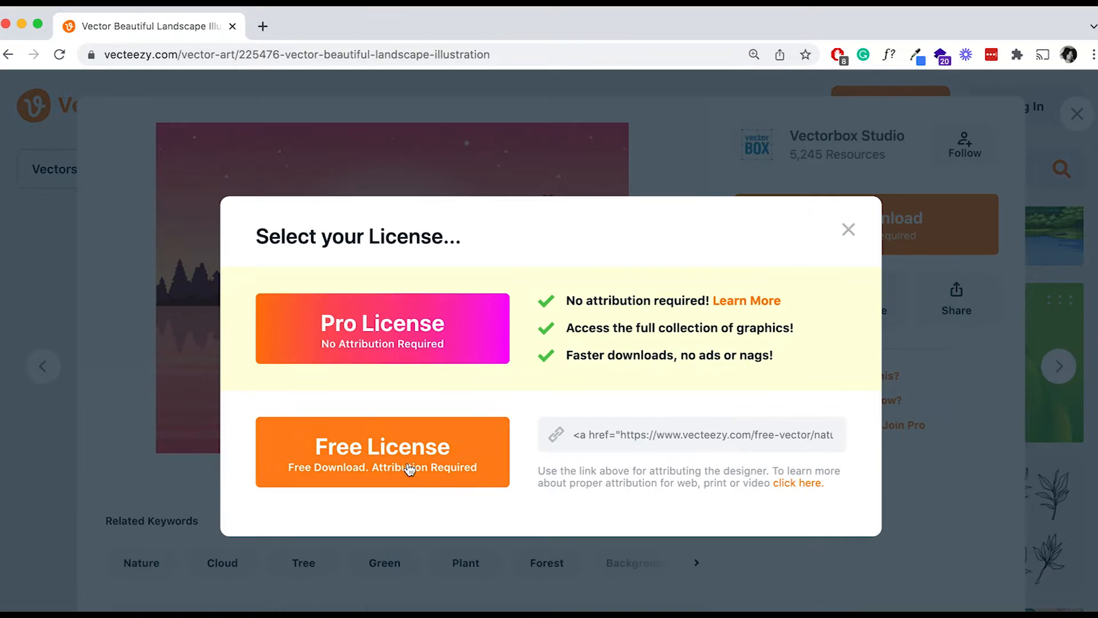
{"action": "left_click", "coordinate": [382, 452]}
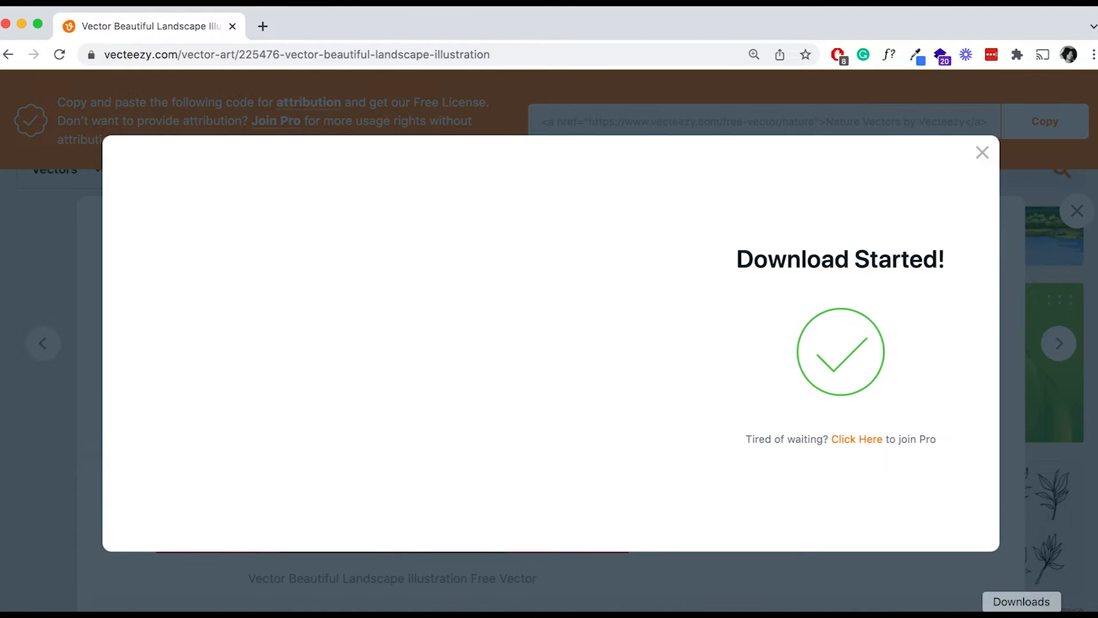
{"action": "left_click", "coordinate": [1020, 601]}
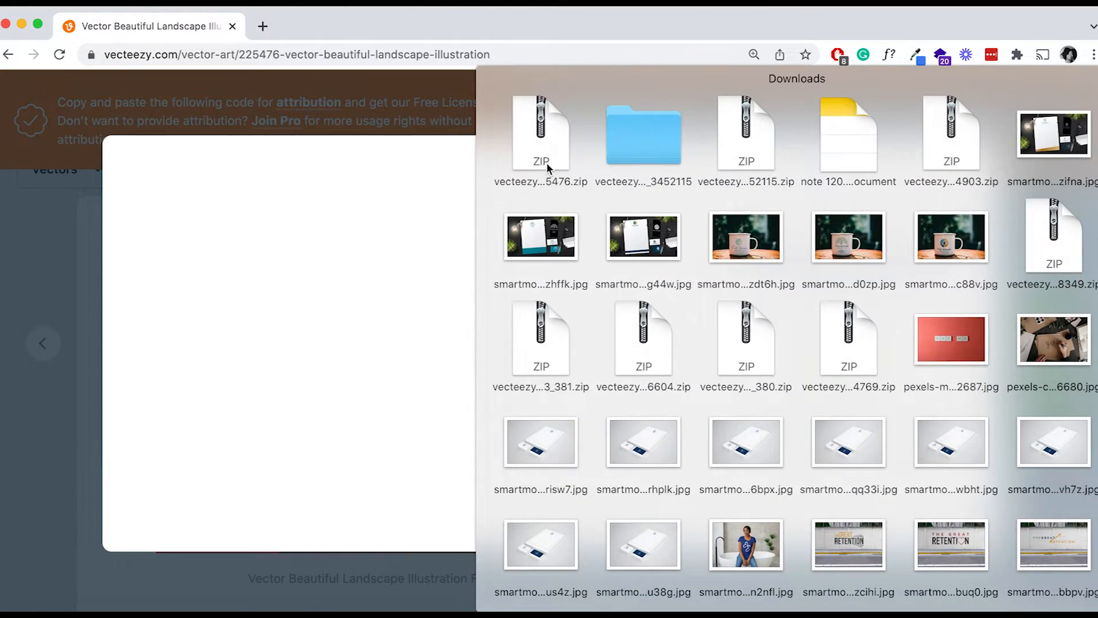
Unzip the landscape archive and open eezy_17.ai in Illustrator.
{"action": "left_click", "coordinate": [481, 115]}
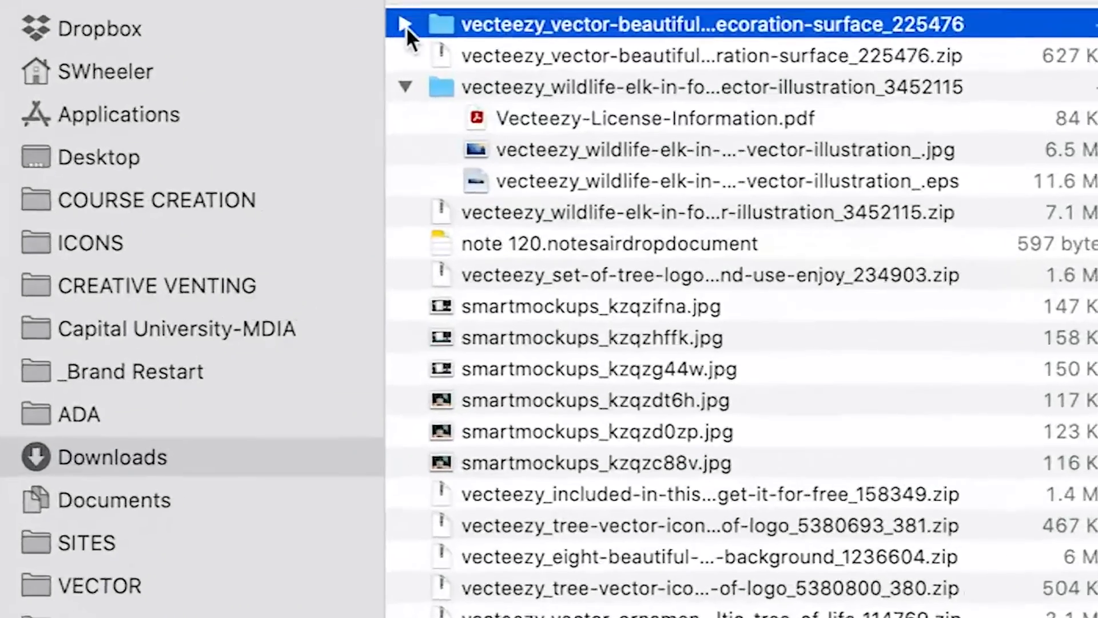
{"action": "left_click", "coordinate": [405, 24]}
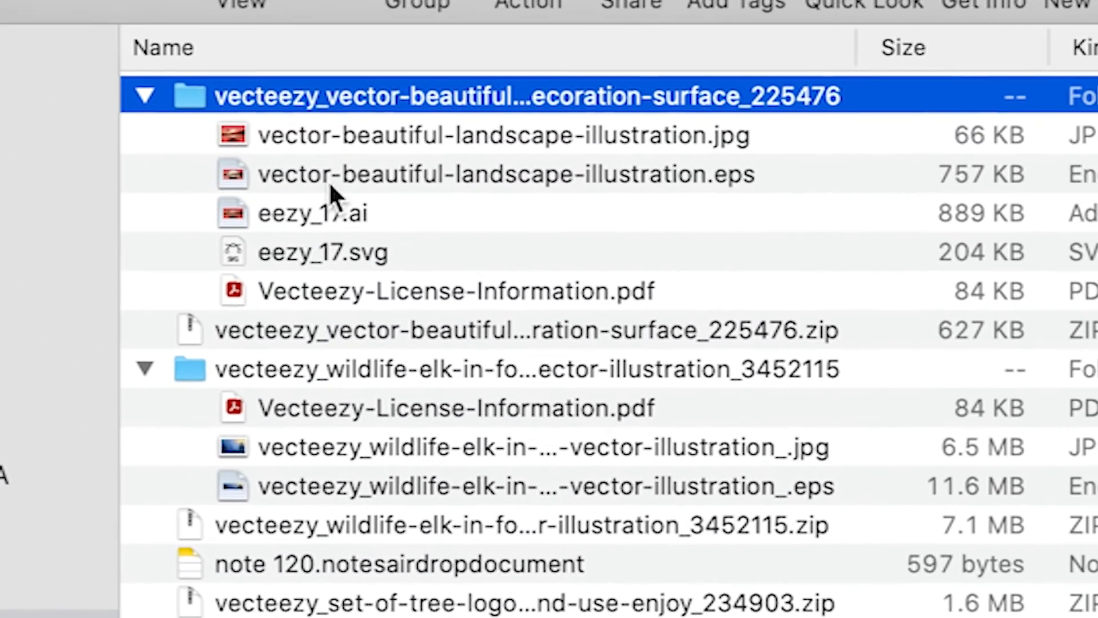
{"action": "mouse_move", "coordinate": [409, 189]}
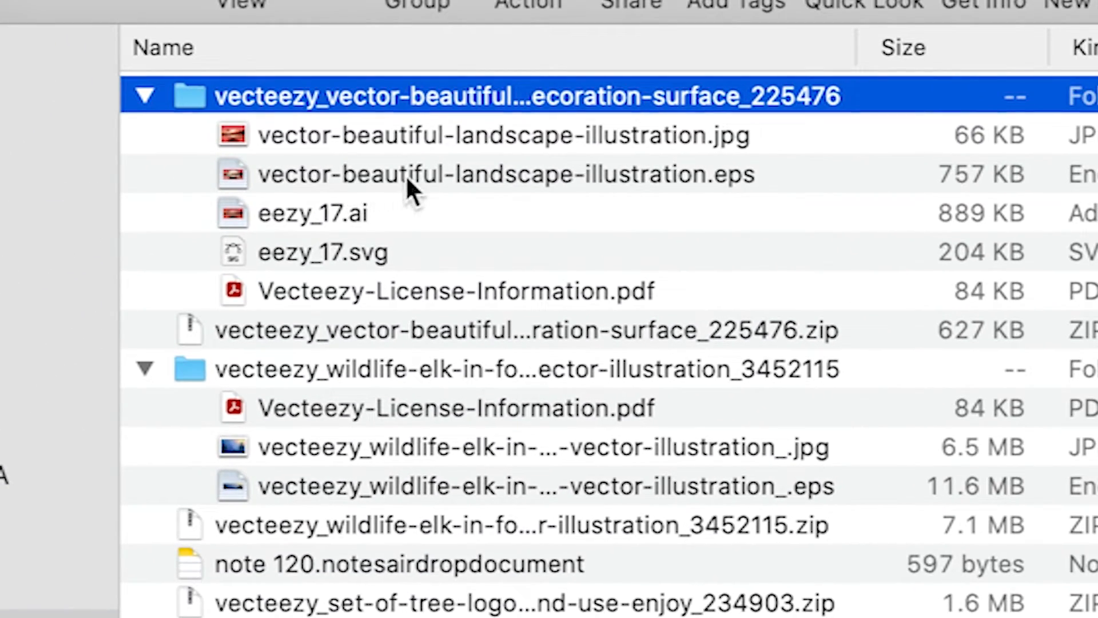
{"action": "mouse_move", "coordinate": [372, 224]}
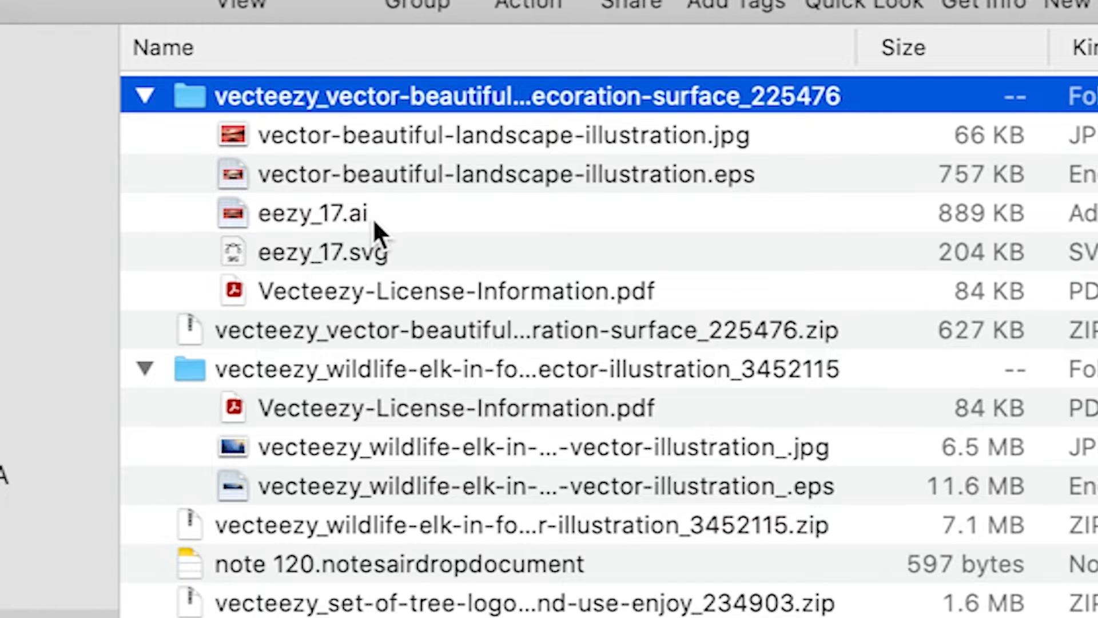
{"action": "mouse_move", "coordinate": [377, 274]}
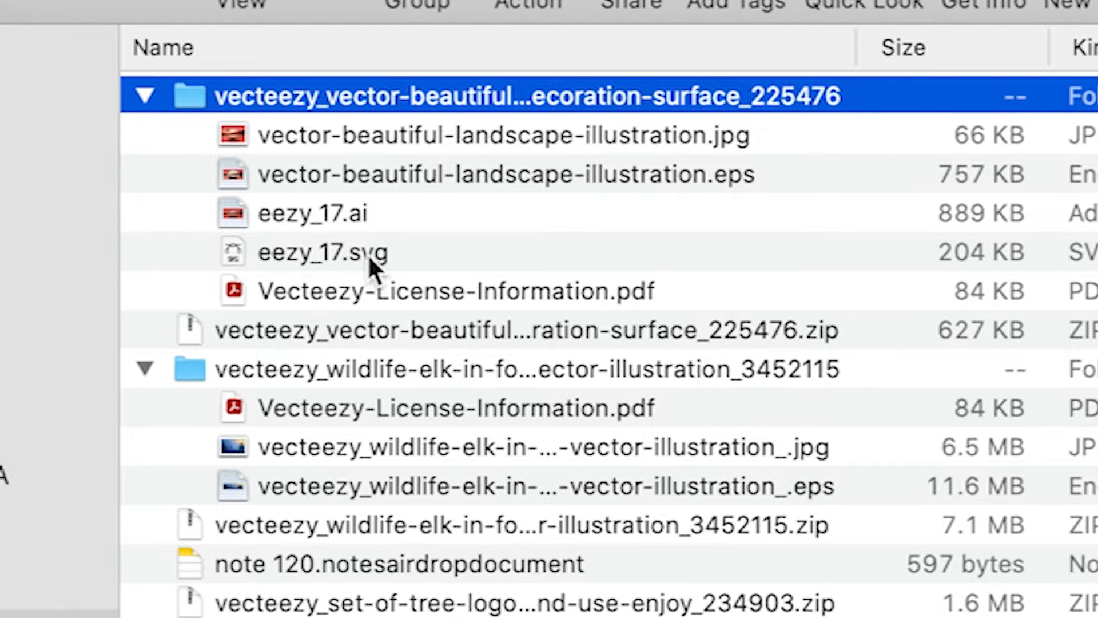
{"action": "left_click", "coordinate": [312, 212]}
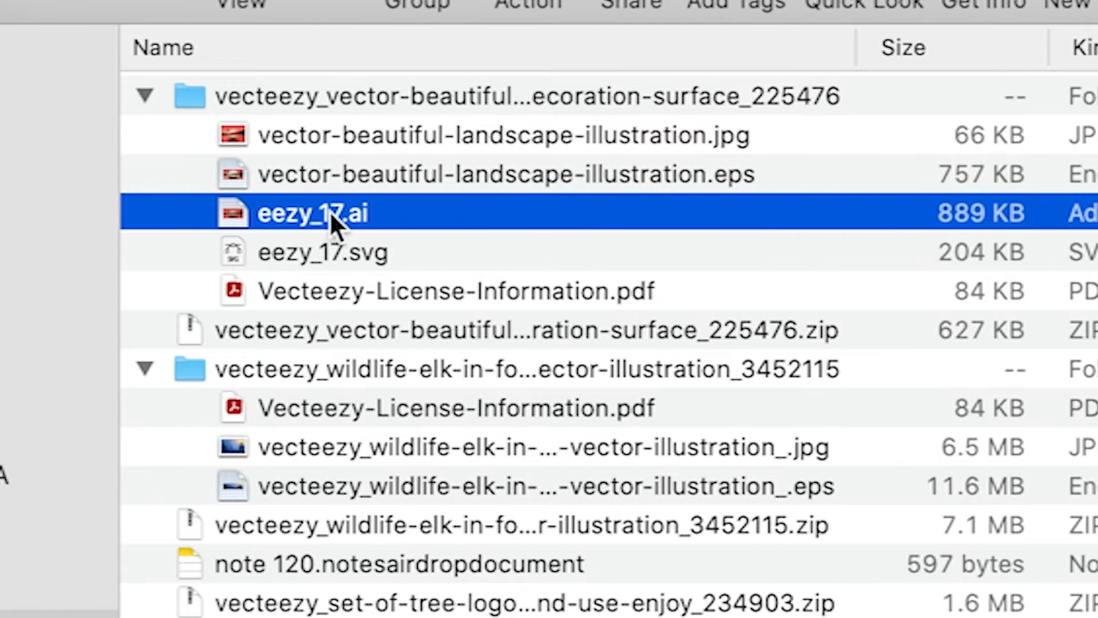
{"action": "double_click", "coordinate": [312, 213]}
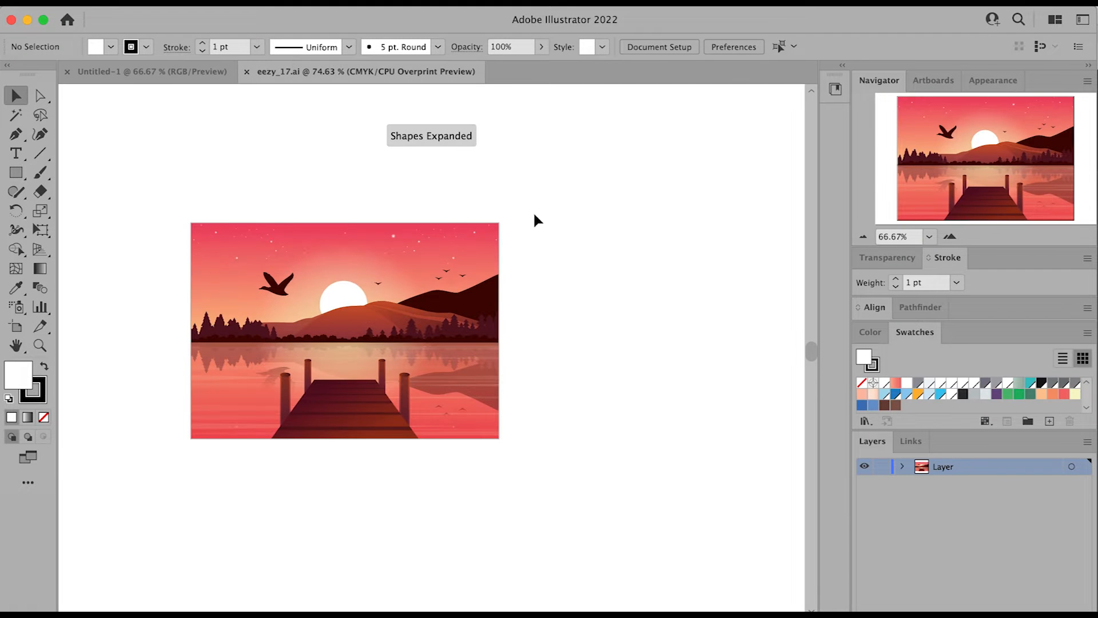
{"action": "left_click", "coordinate": [949, 236]}
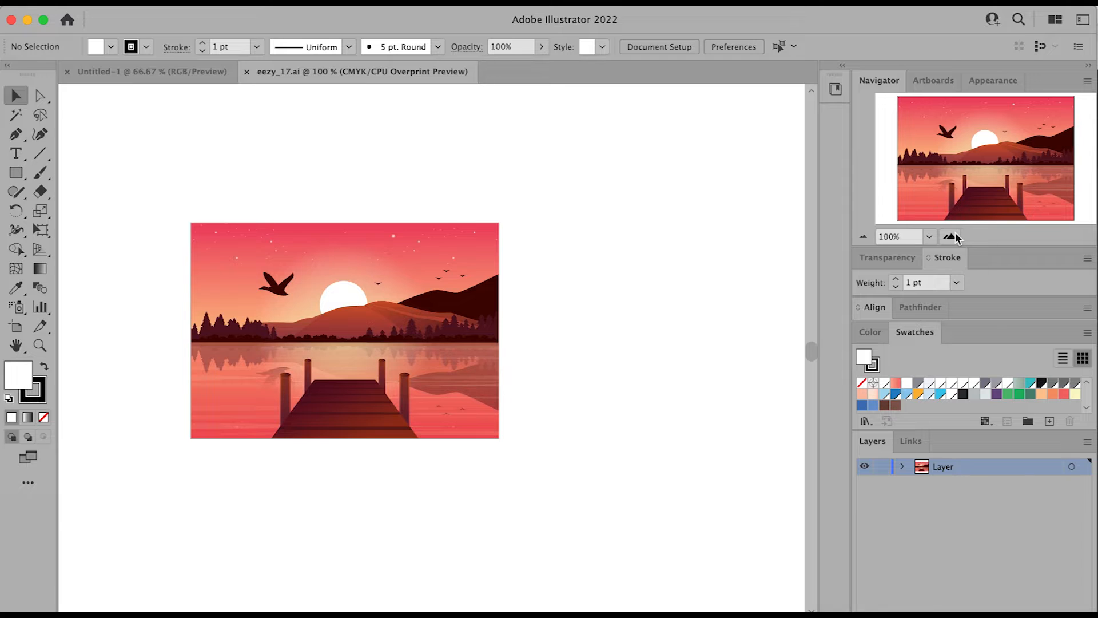
{"action": "left_click", "coordinate": [948, 236]}
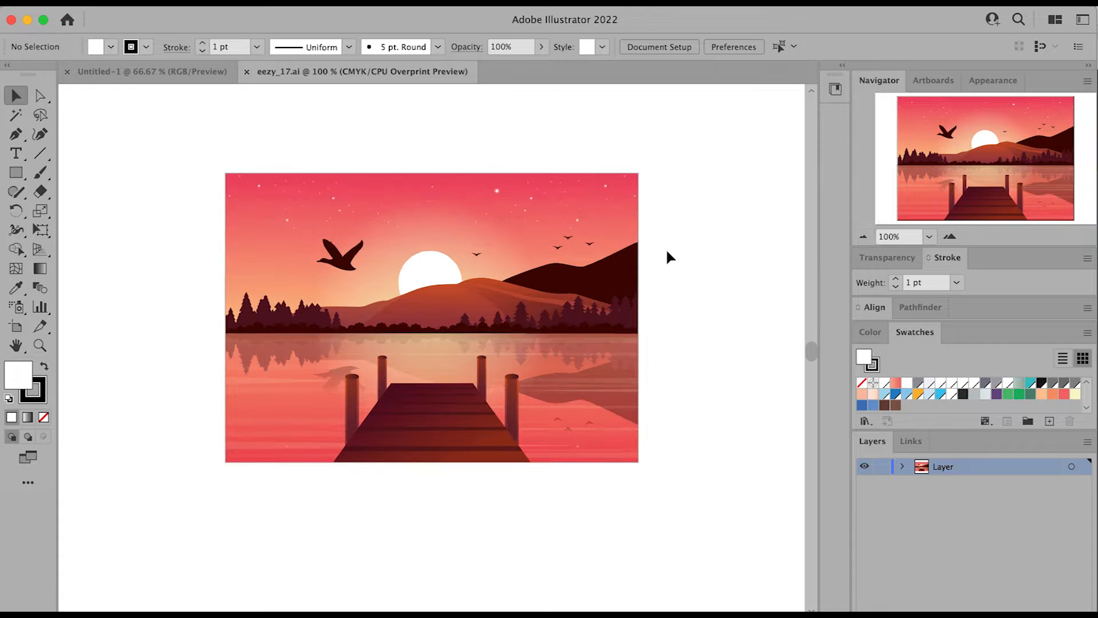
{"action": "left_click", "coordinate": [399, 210]}
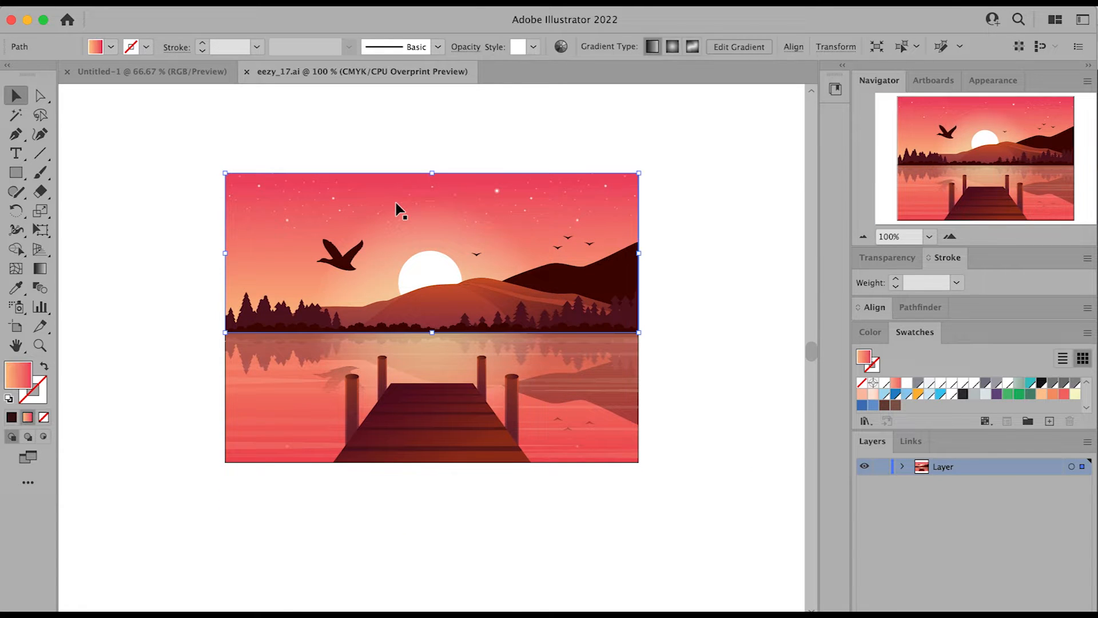
{"action": "left_click", "coordinate": [469, 289]}
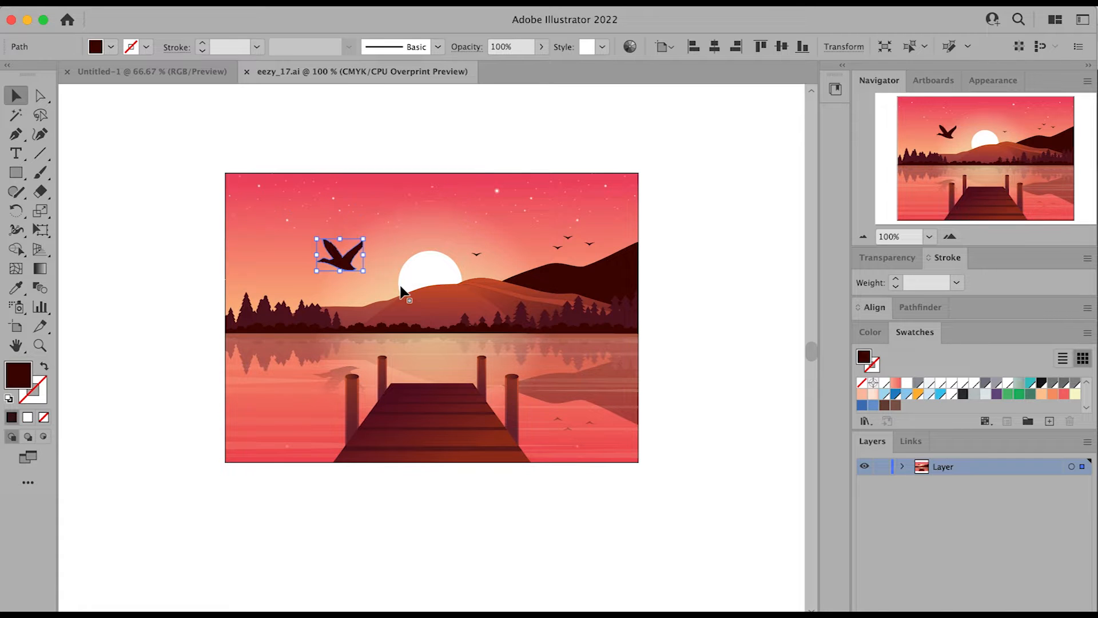
{"action": "left_click", "coordinate": [525, 322]}
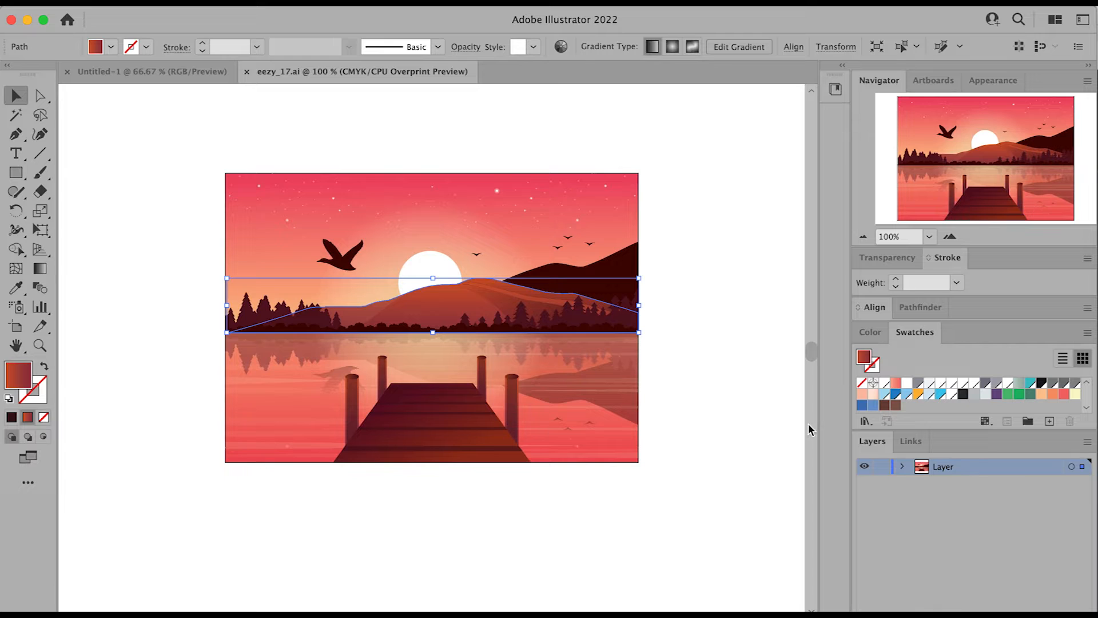
{"action": "mouse_move", "coordinate": [901, 473]}
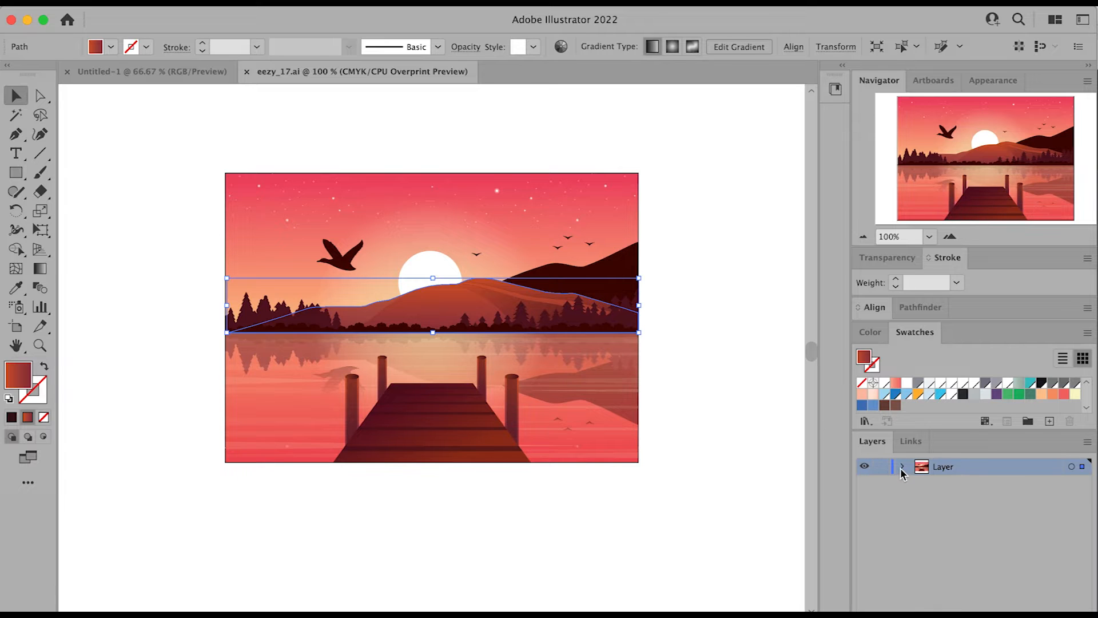
{"action": "left_click", "coordinate": [903, 467]}
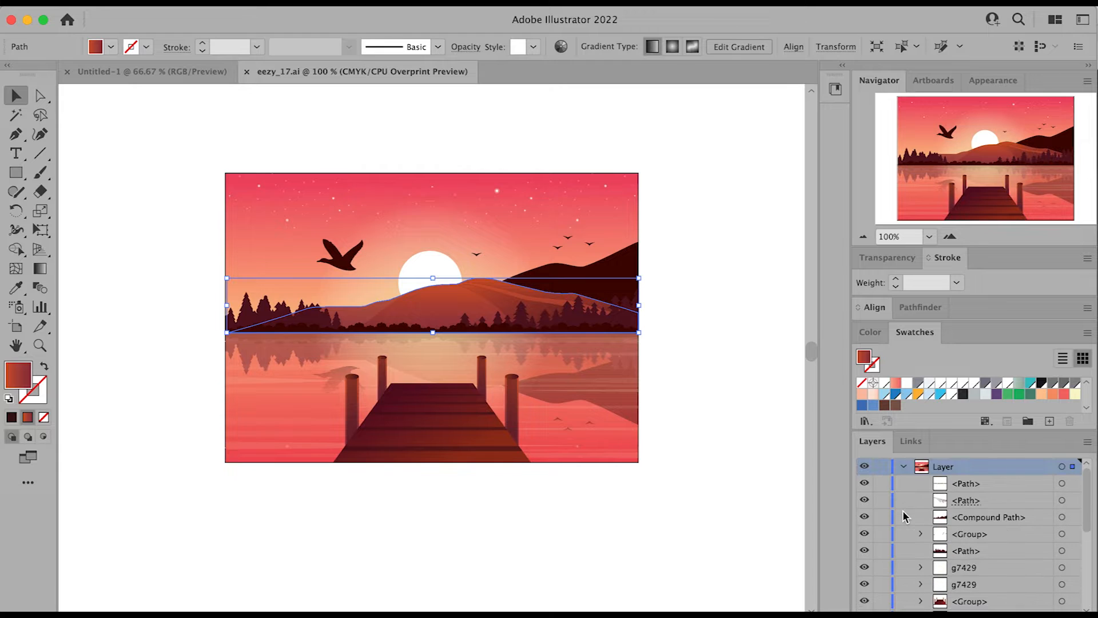
{"action": "mouse_move", "coordinate": [880, 514]}
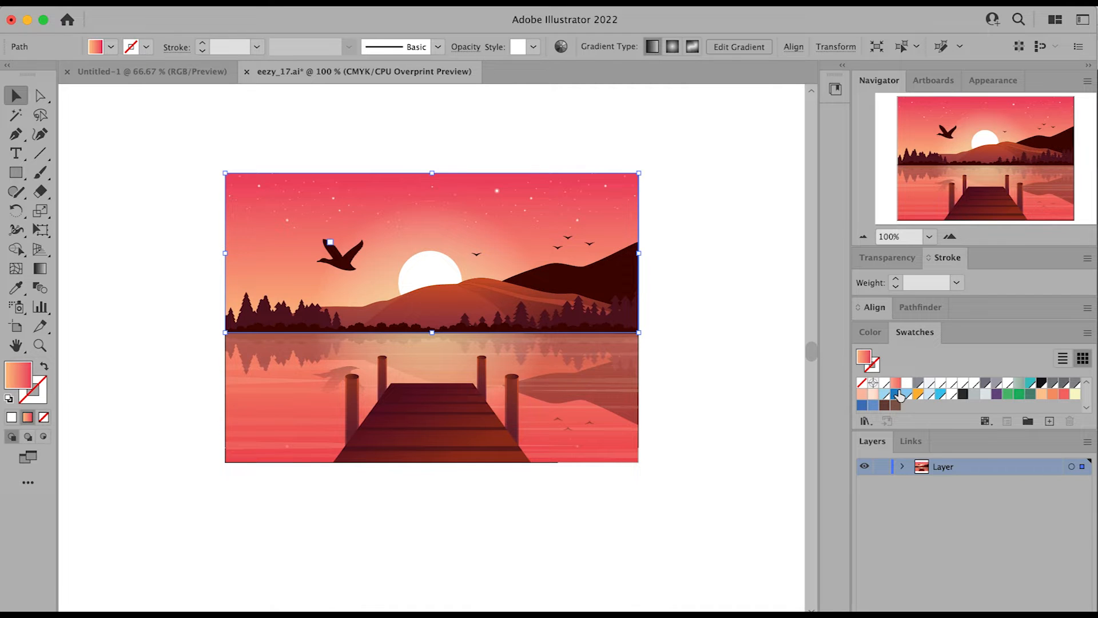
Fill the sky blue and the sun yellow, ungroup the water reflection, and zoom in.
{"action": "left_click", "coordinate": [905, 394]}
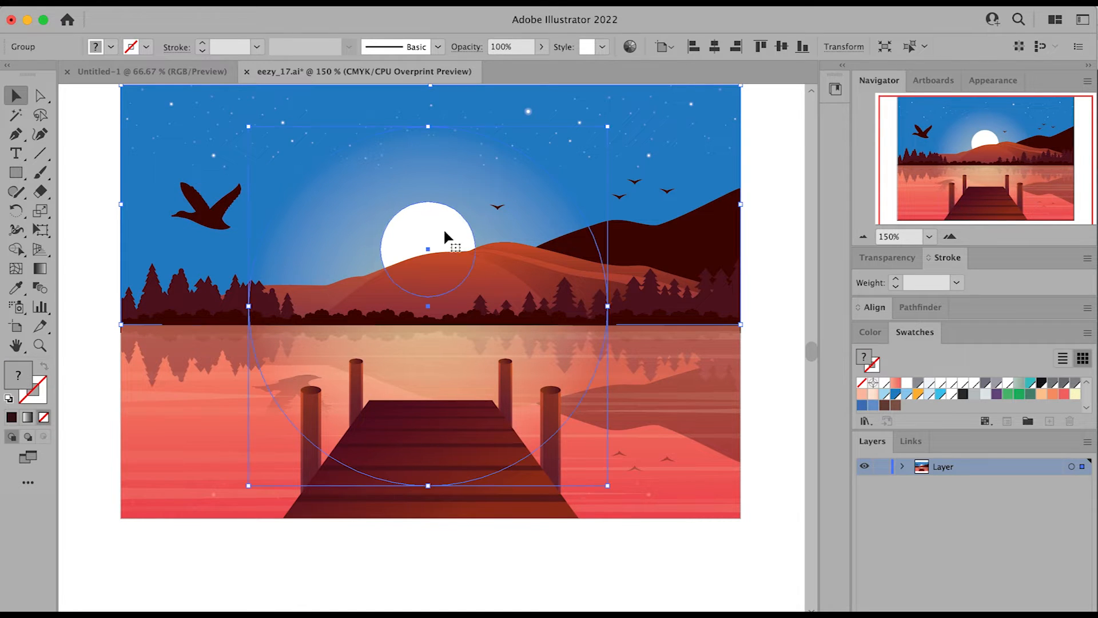
{"action": "left_click", "coordinate": [920, 393]}
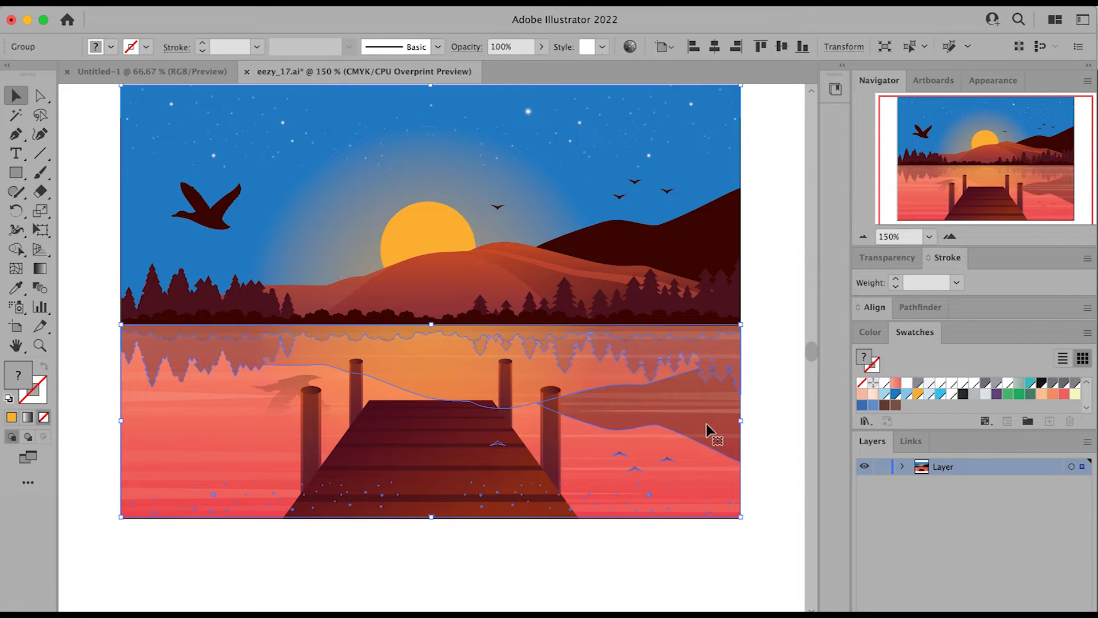
{"action": "mouse_move", "coordinate": [656, 411]}
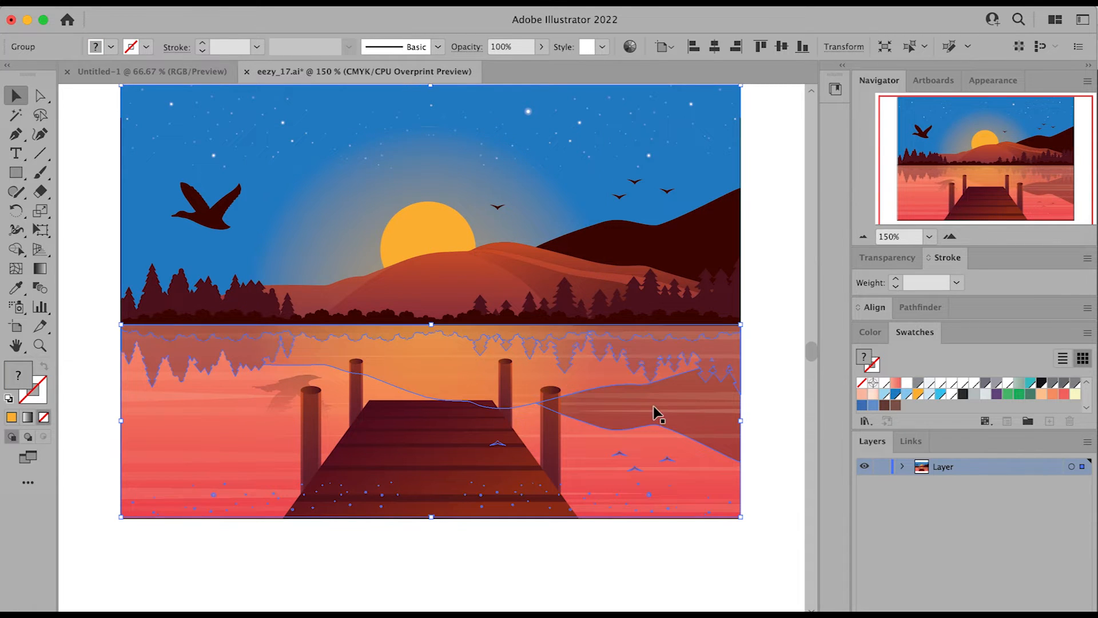
{"action": "right_click", "coordinate": [655, 412]}
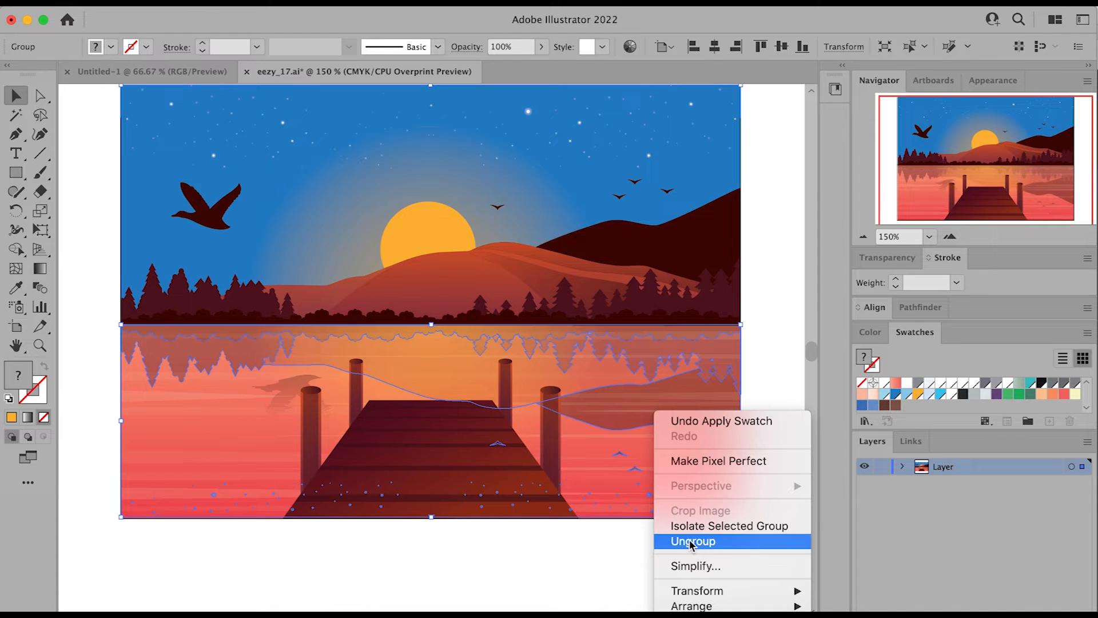
{"action": "left_click", "coordinate": [692, 541]}
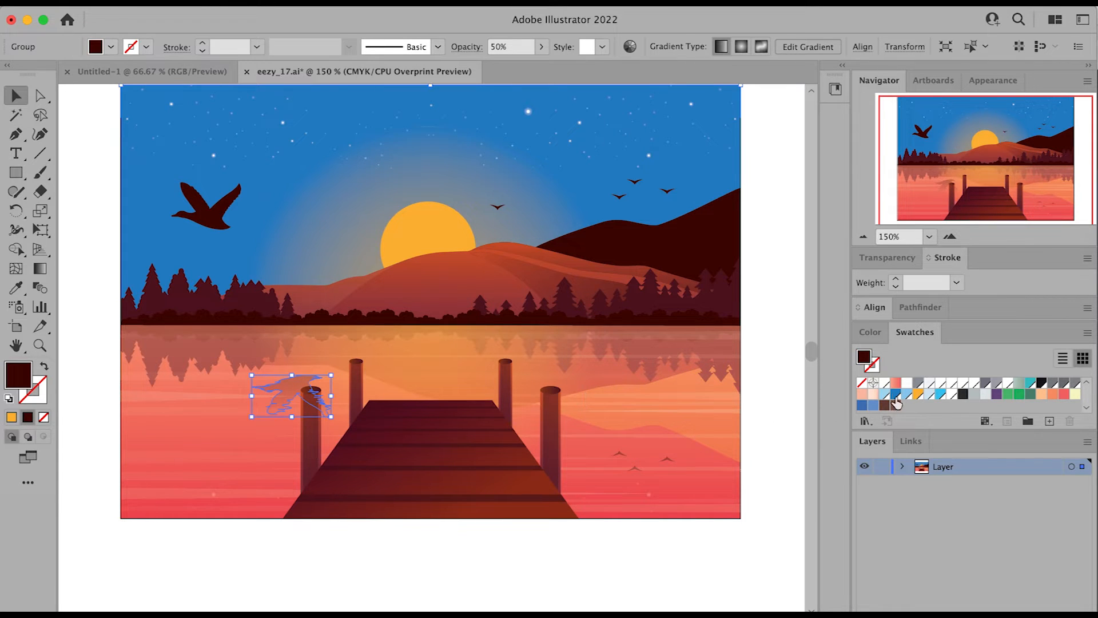
{"action": "left_click", "coordinate": [949, 236]}
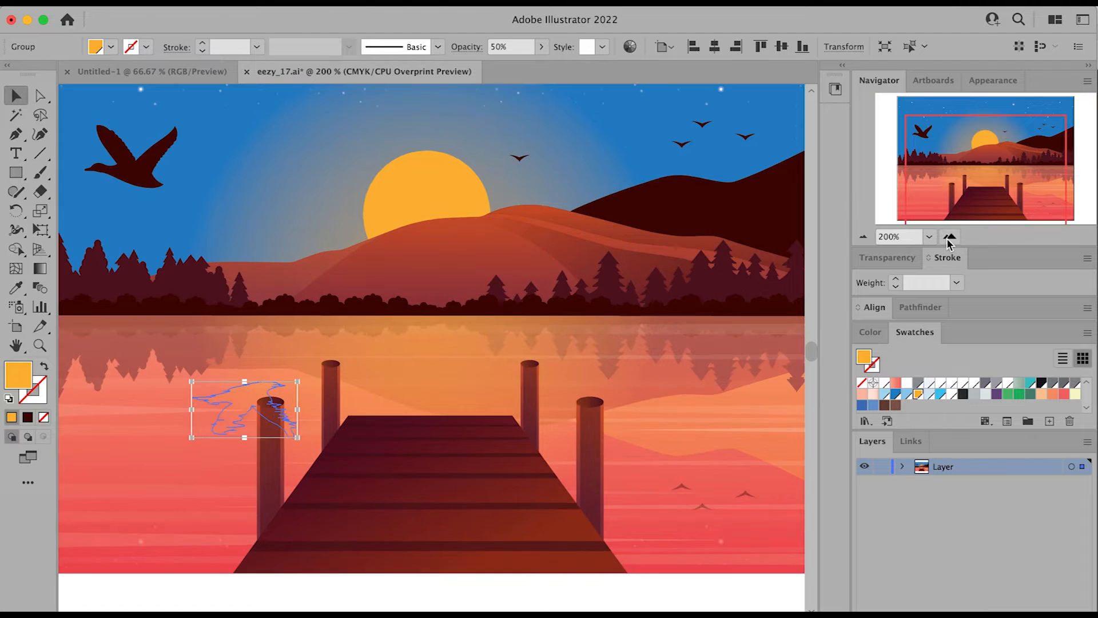
{"action": "left_click", "coordinate": [949, 237]}
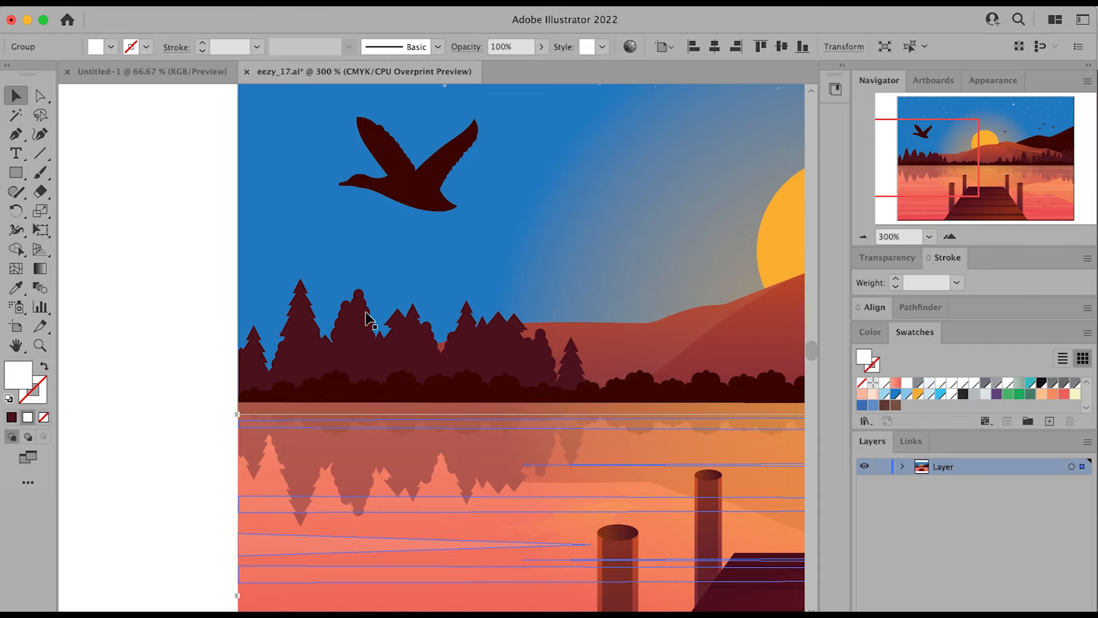
Reshape the tree line into a taller pointed tree and fill the flying bird brown.
{"action": "left_click", "coordinate": [364, 318]}
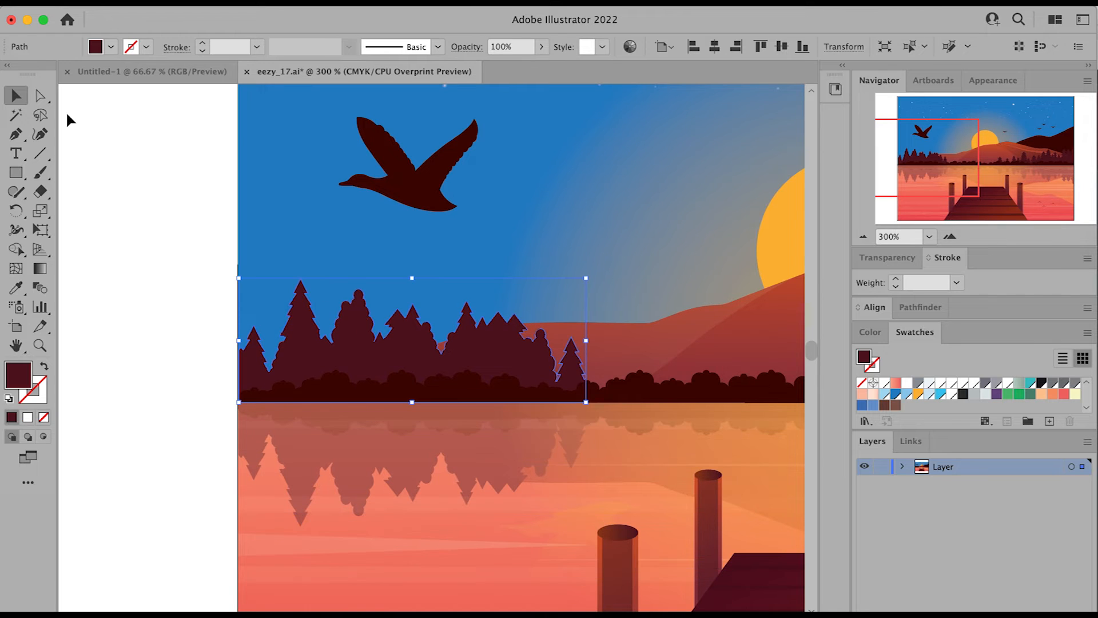
{"action": "mouse_move", "coordinate": [40, 96]}
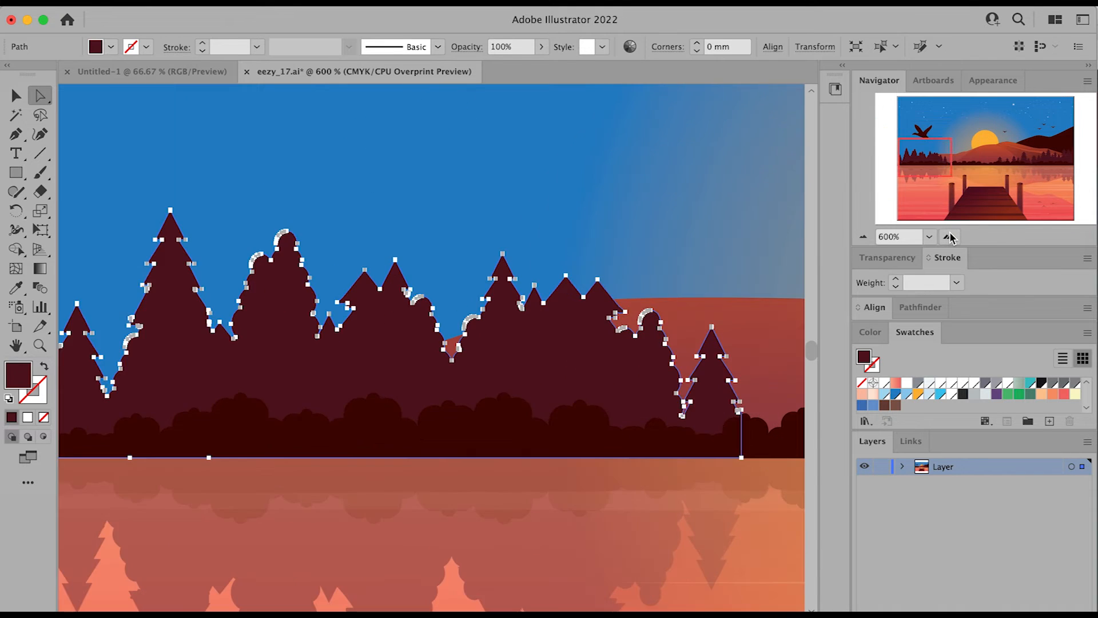
{"action": "left_click", "coordinate": [949, 237]}
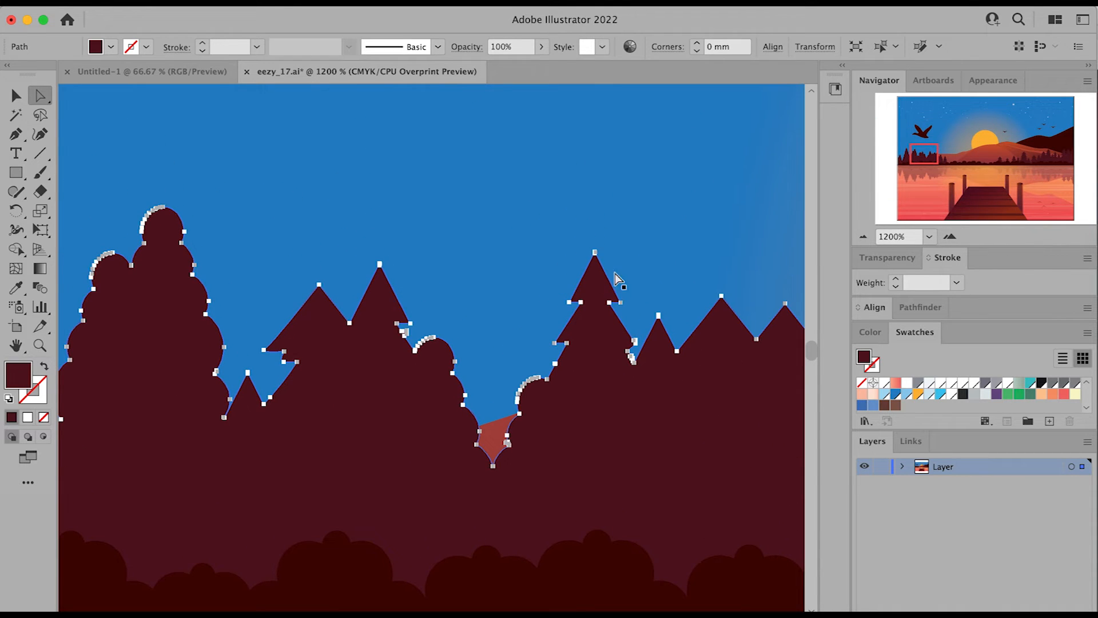
{"action": "left_click", "coordinate": [595, 252]}
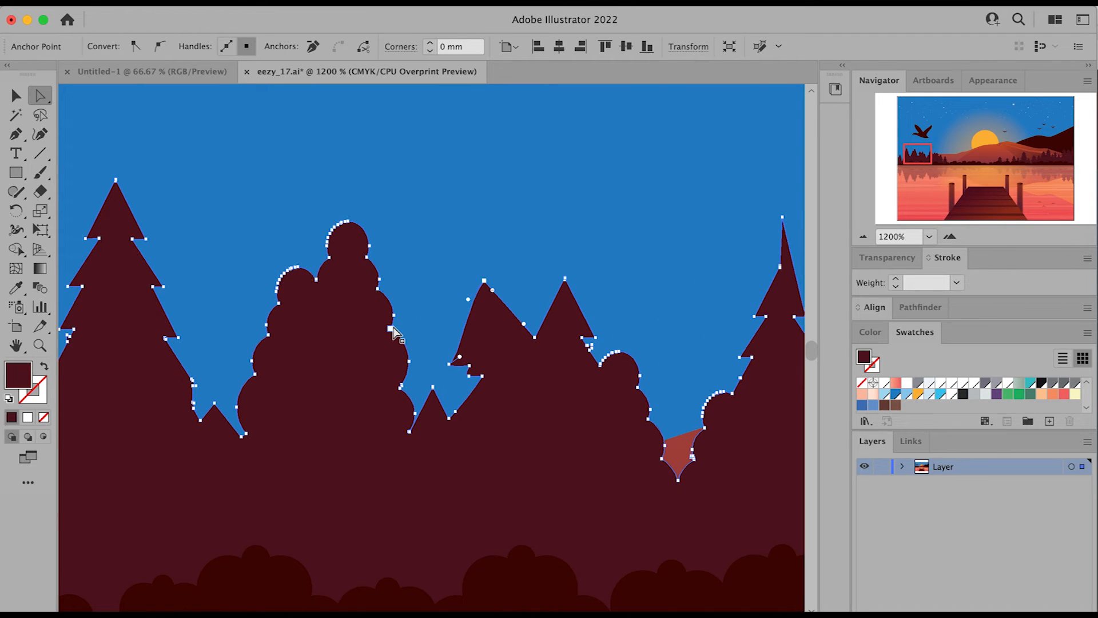
{"action": "left_click", "coordinate": [396, 330]}
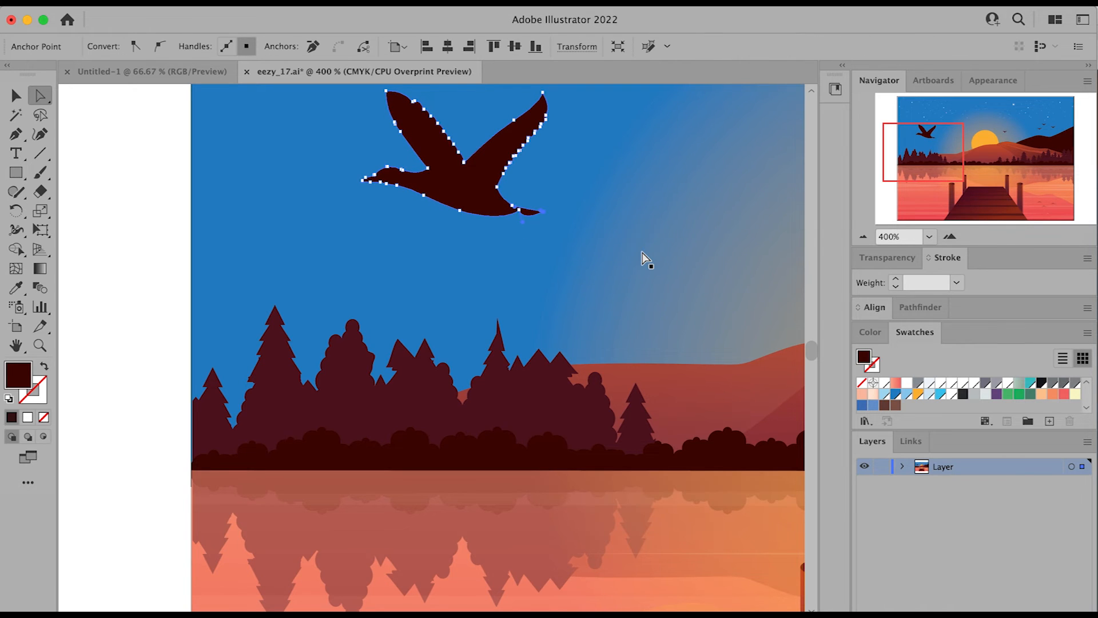
{"action": "left_click", "coordinate": [896, 405]}
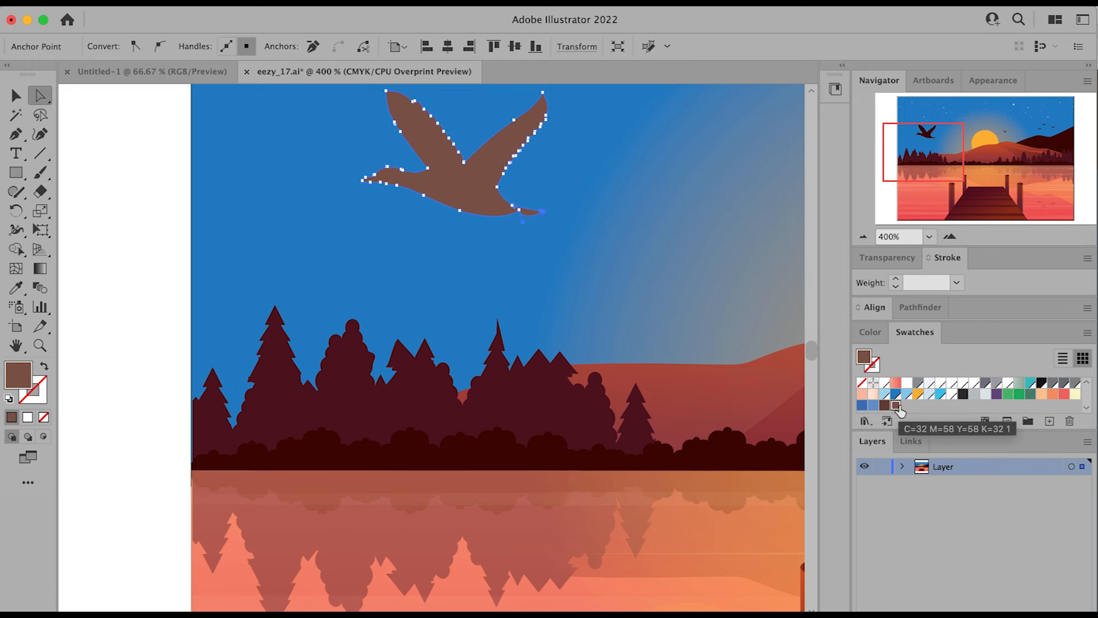
{"action": "left_click", "coordinate": [863, 236]}
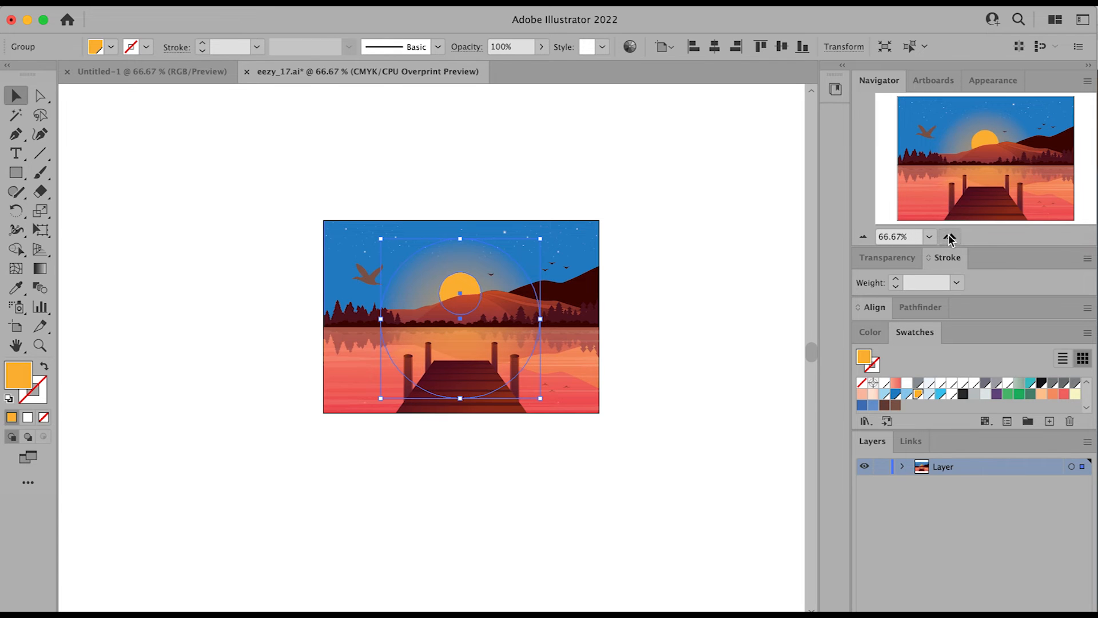
Select every object in the landscape and group them together.
{"action": "left_click", "coordinate": [950, 236]}
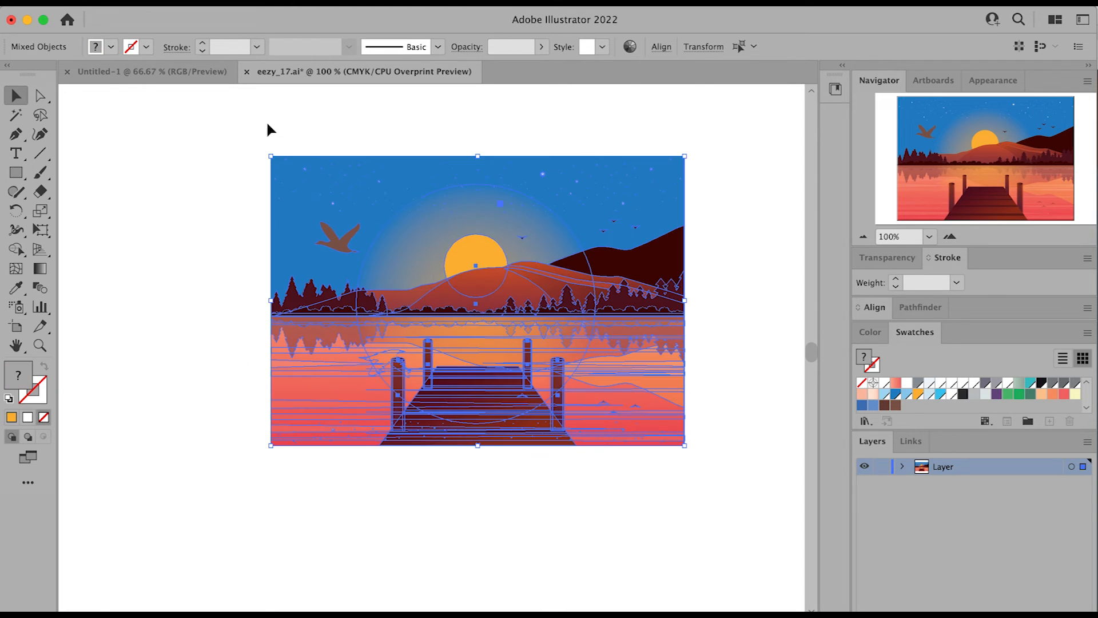
{"action": "right_click", "coordinate": [496, 244]}
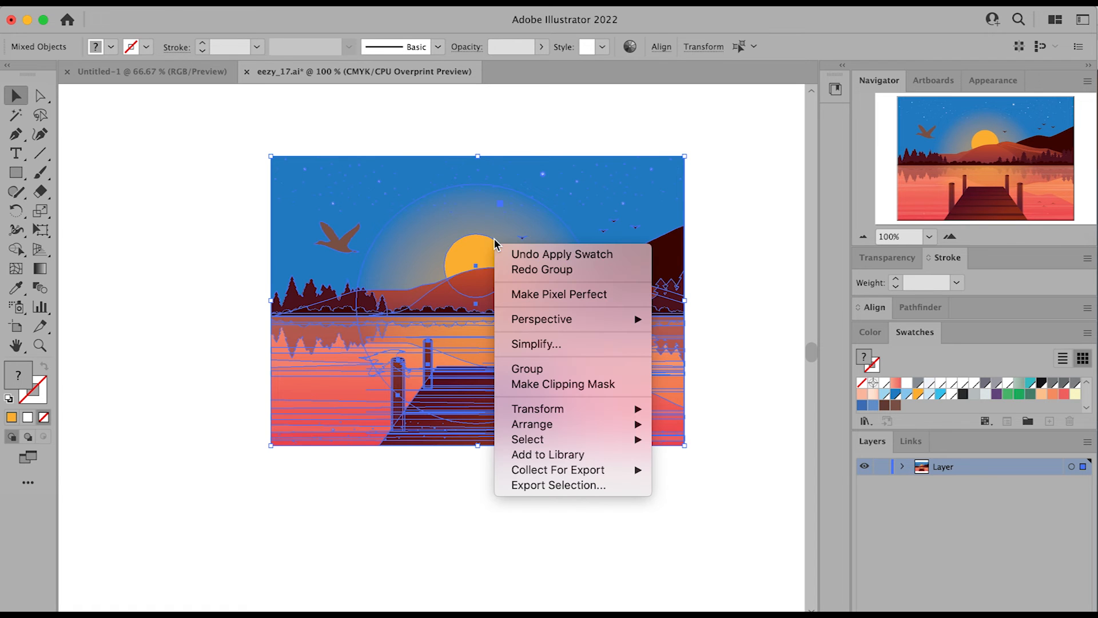
{"action": "left_click", "coordinate": [526, 368]}
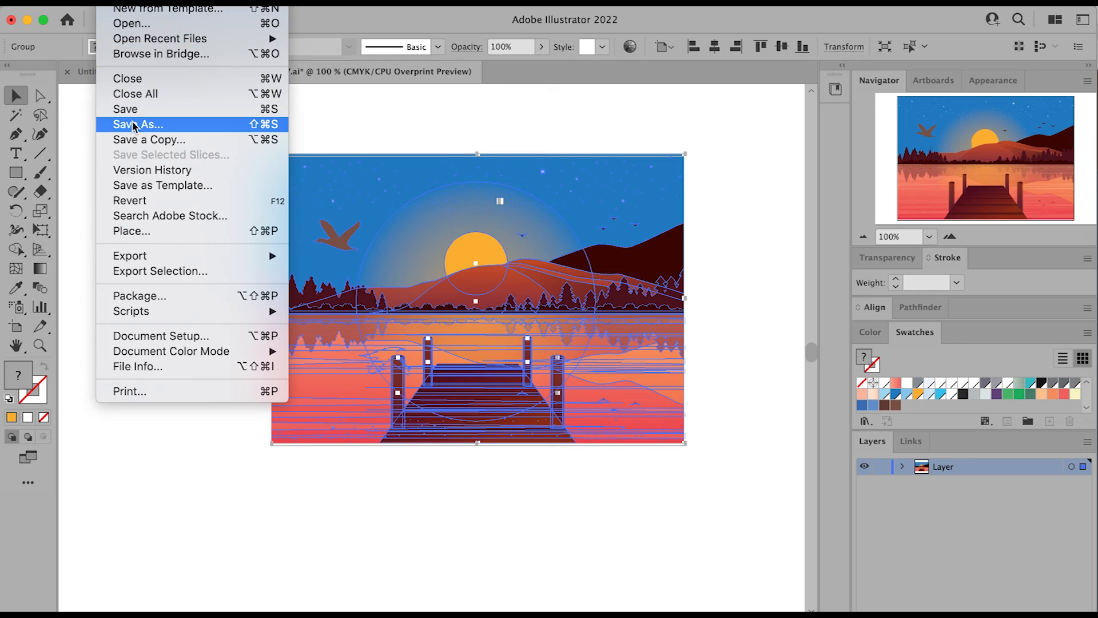
Save the document as nature.ai in Adobe Illustrator format.
{"action": "left_click", "coordinate": [137, 124]}
{"action": "type", "text": "nature.ai"}
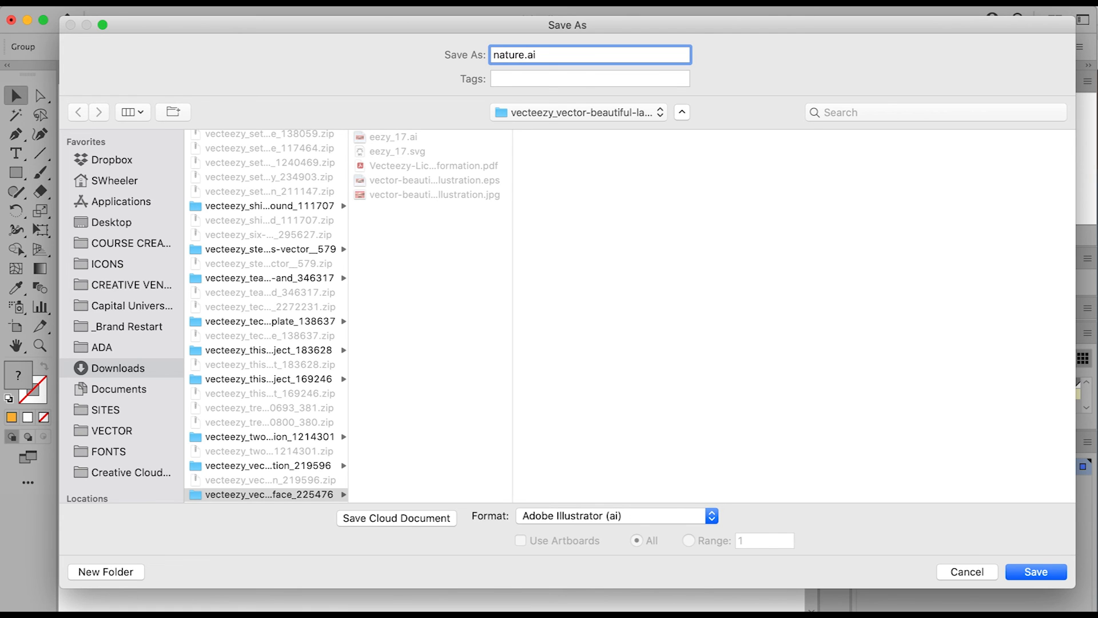
{"action": "left_click", "coordinate": [1035, 571]}
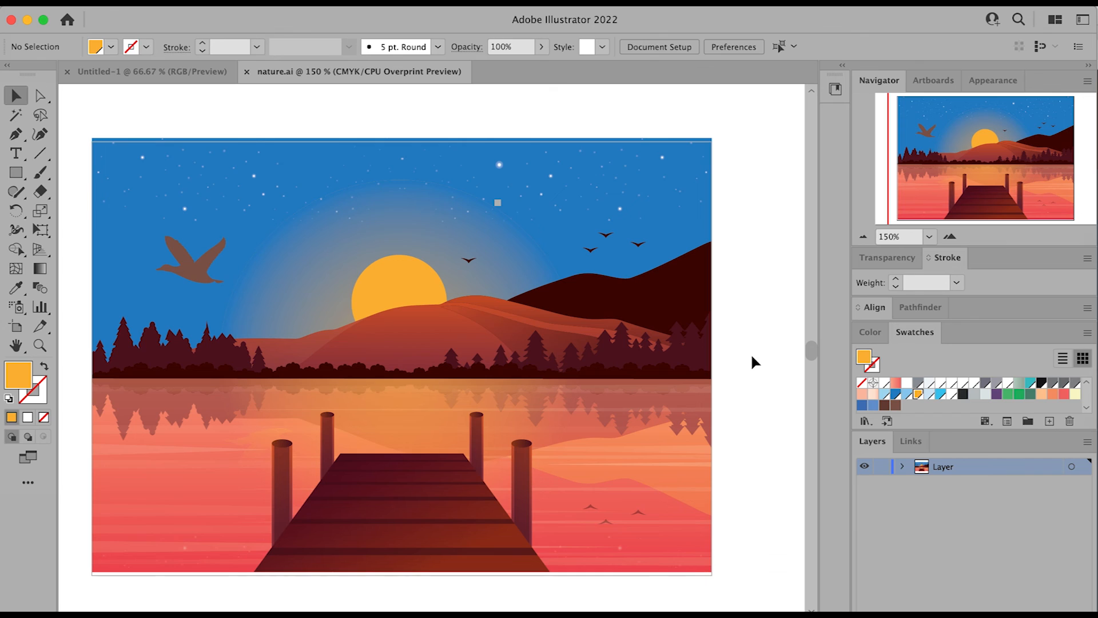